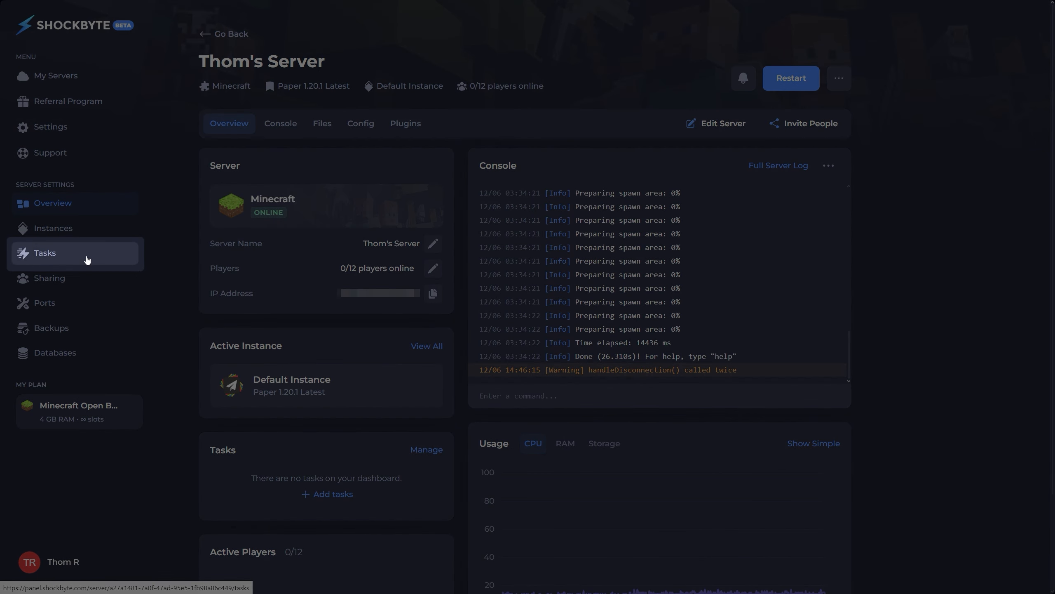
# - Open the server's Tasks page listing the five default Minecraft tasks
pyautogui.click(45, 253)
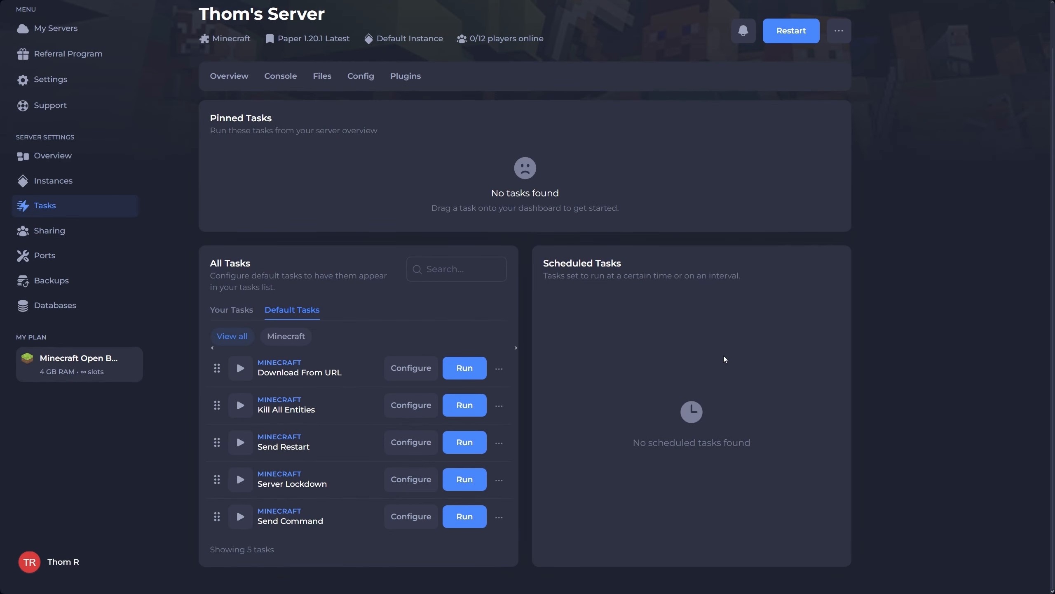
pyautogui.moveTo(592, 515)
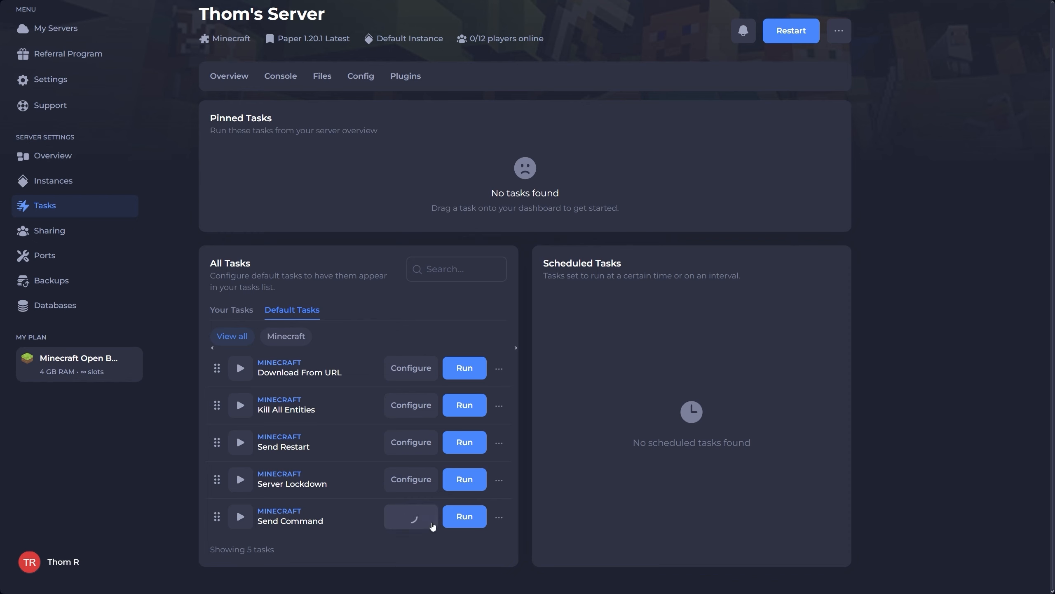
# - Save a Send Command task named 'Tutorial' with the command 'say hi'
pyautogui.click(411, 516)
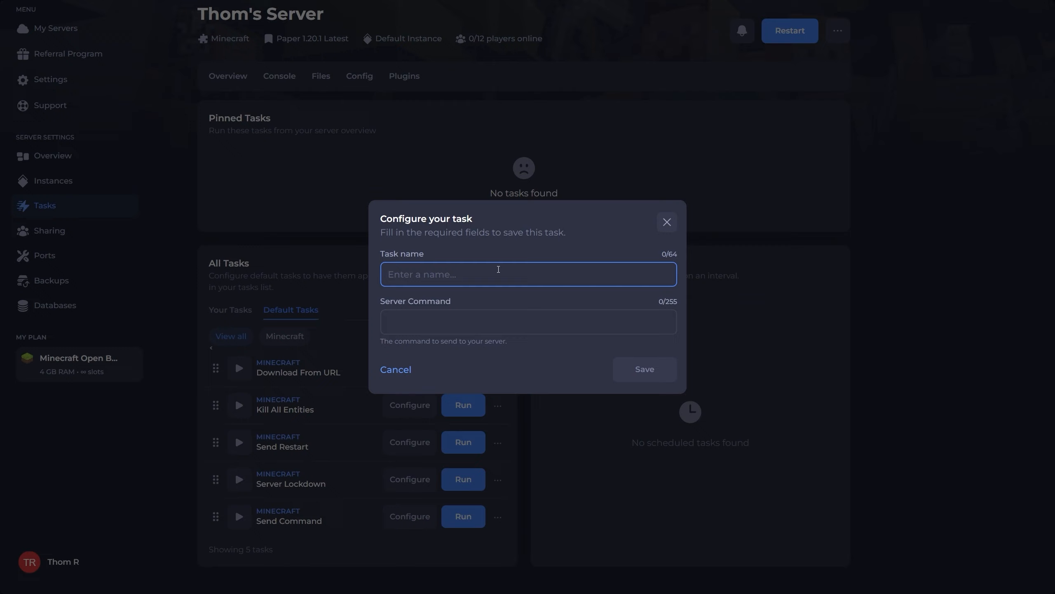
pyautogui.write('Tutorial')
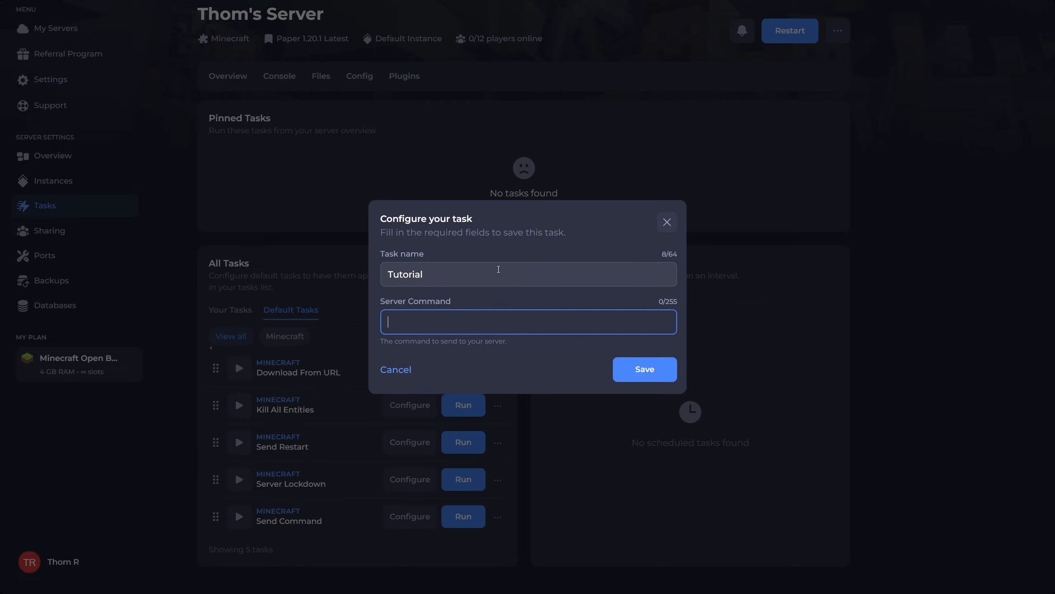
pyautogui.write('say hi')
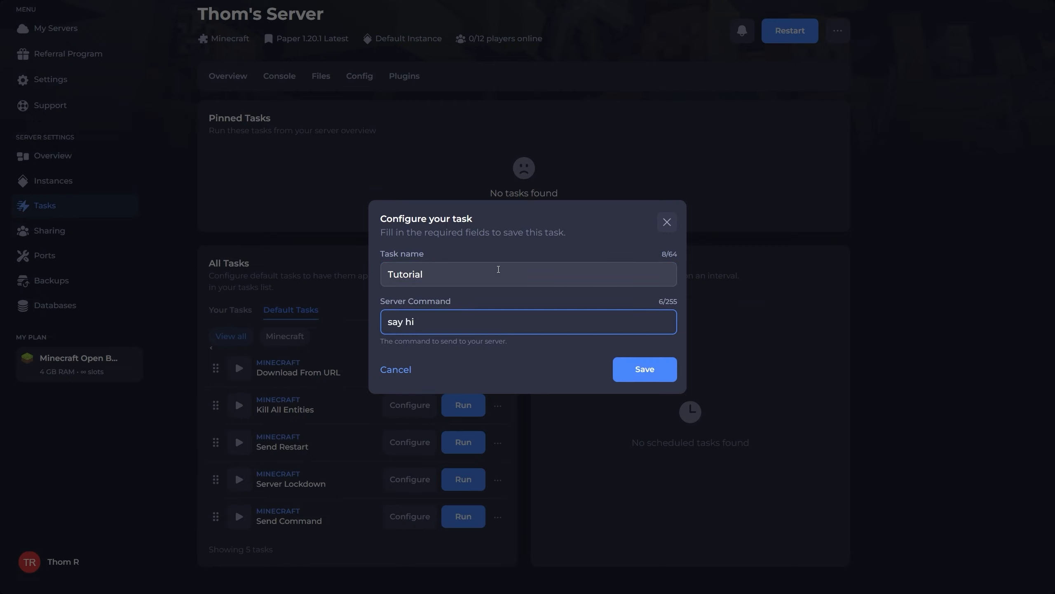
pyautogui.click(645, 369)
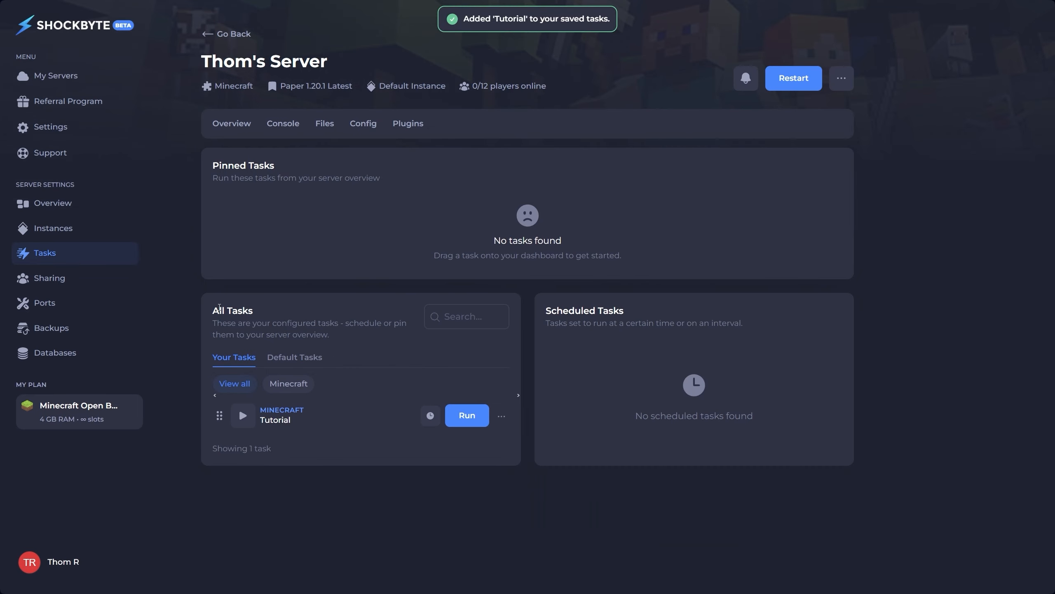
pyautogui.moveTo(353, 417)
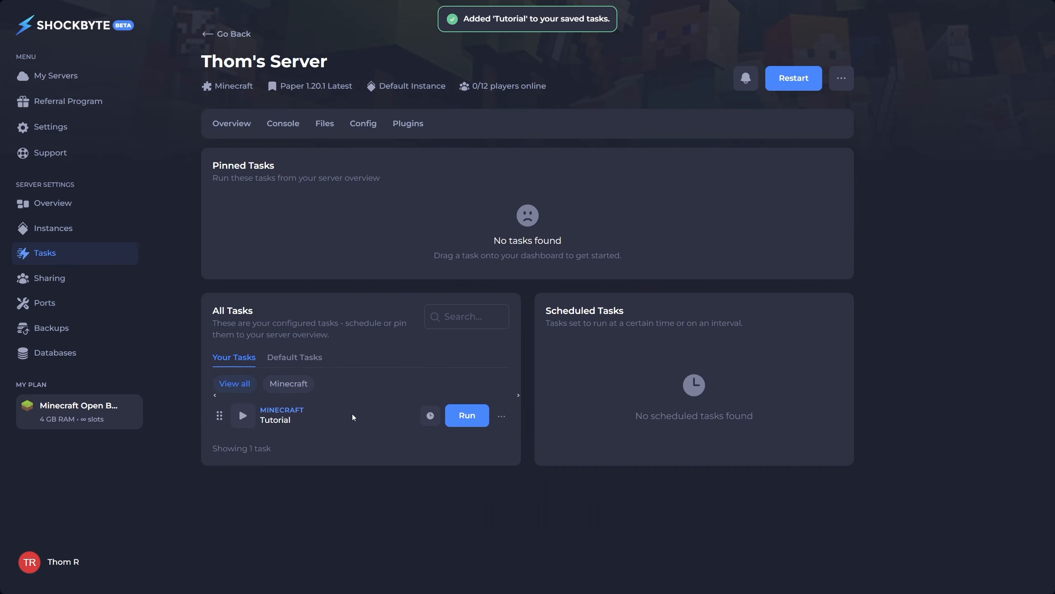
# - Run the Tutorial task once and confirm it ran successfully
pyautogui.click(467, 415)
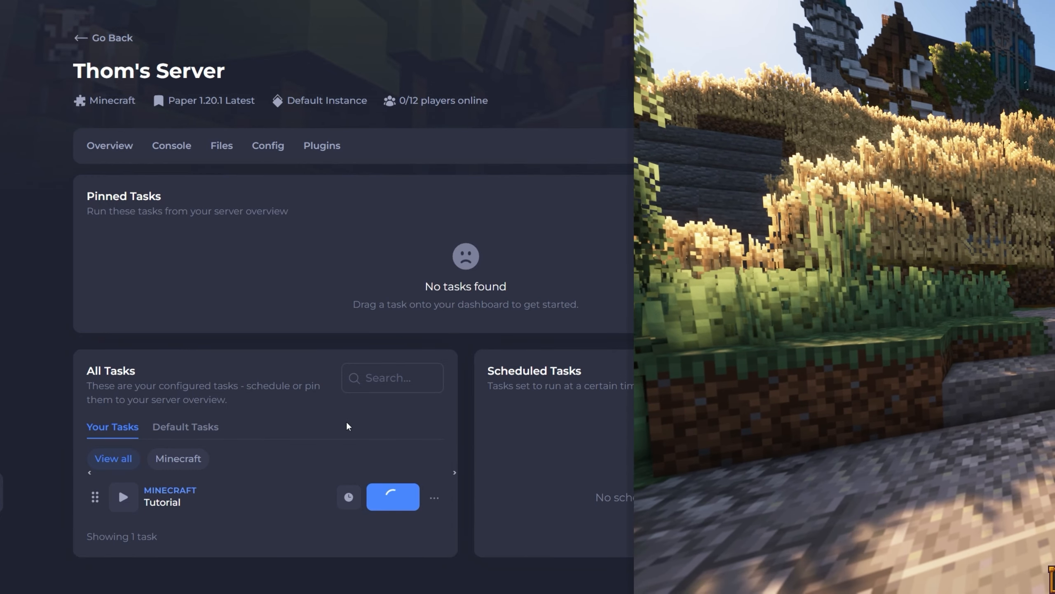
pyautogui.click(393, 497)
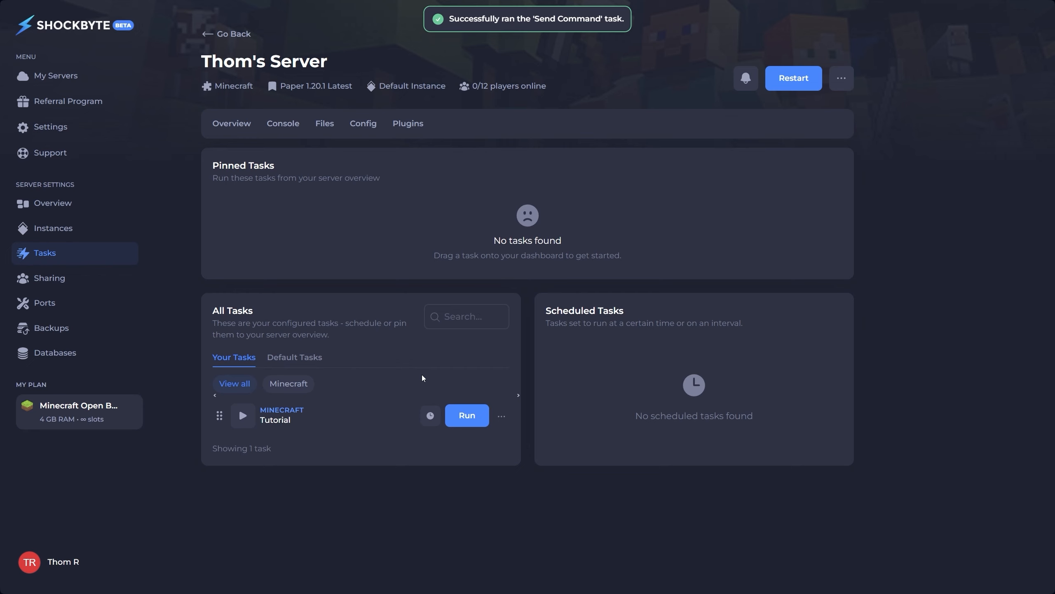
pyautogui.moveTo(420, 422)
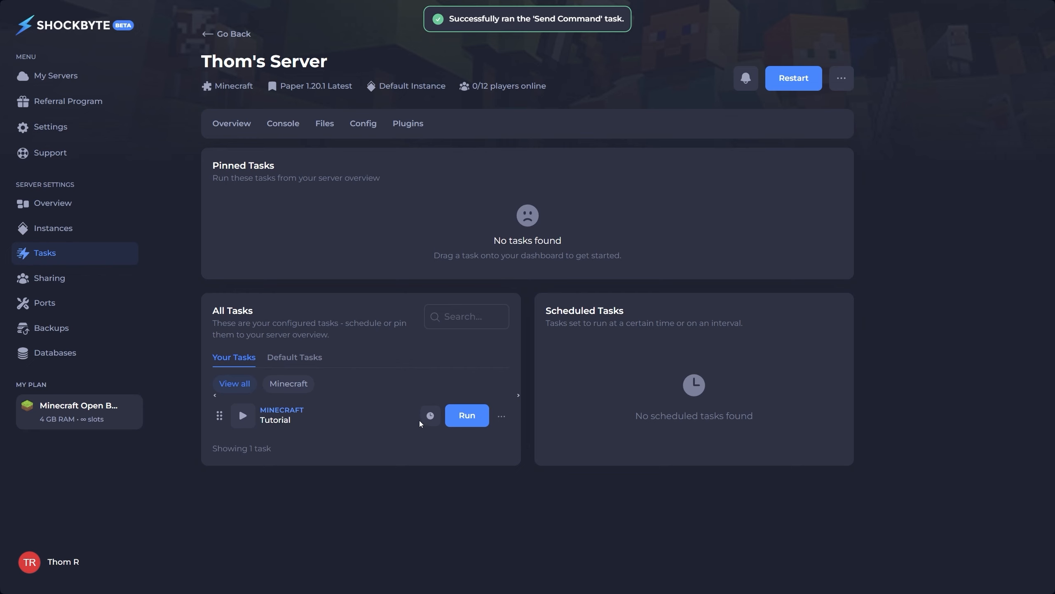
# - Start a schedule for the Tutorial task, keeping 'say hi', and reach the name and time step
pyautogui.click(430, 416)
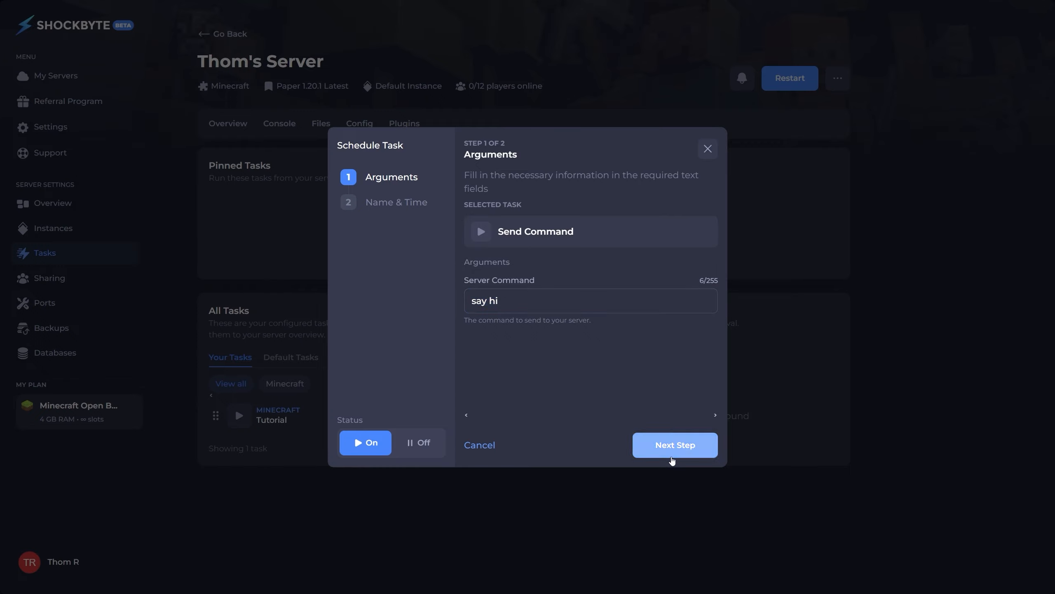
pyautogui.click(676, 445)
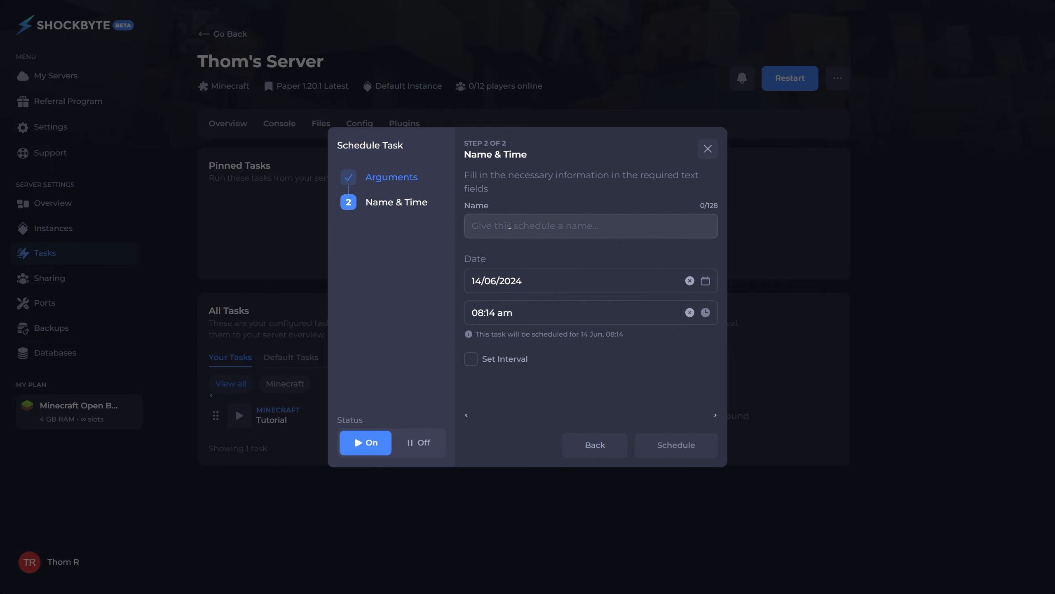
# - Name the schedule 'Tutorial' for 14/06/2024 08:15 and enable a daily repeat interval
pyautogui.write('Tutorial')
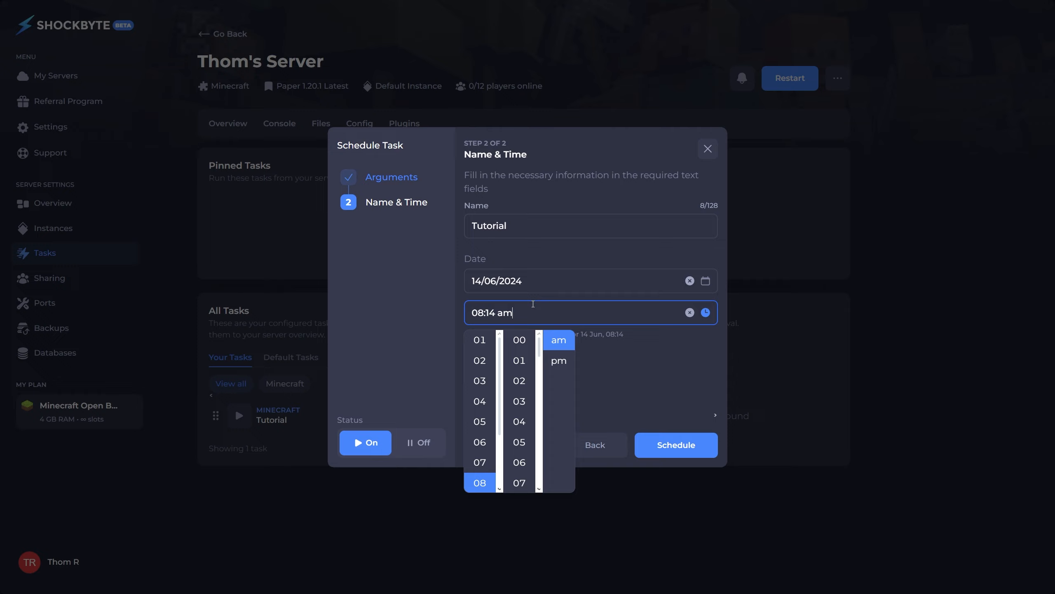
pyautogui.scroll(-3)
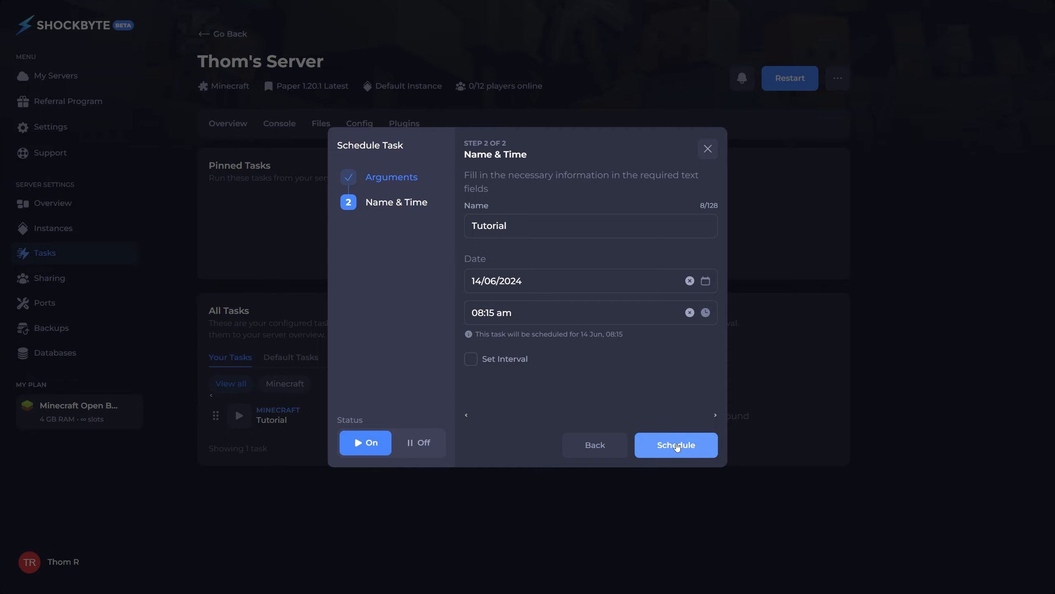
pyautogui.click(471, 359)
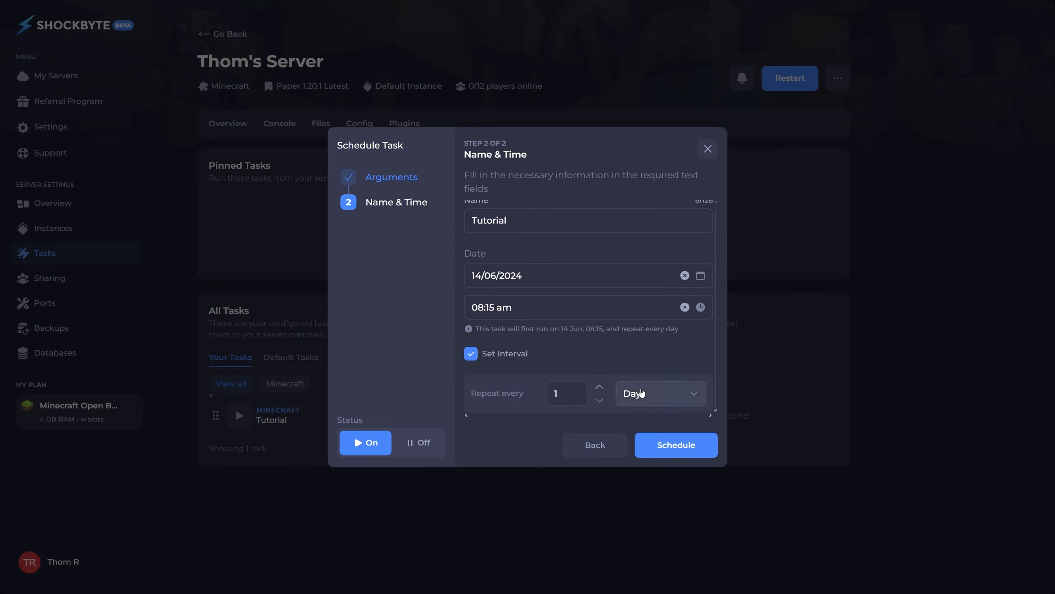
# - Change the repeat unit to Hours and save the Tutorial schedule
pyautogui.click(661, 394)
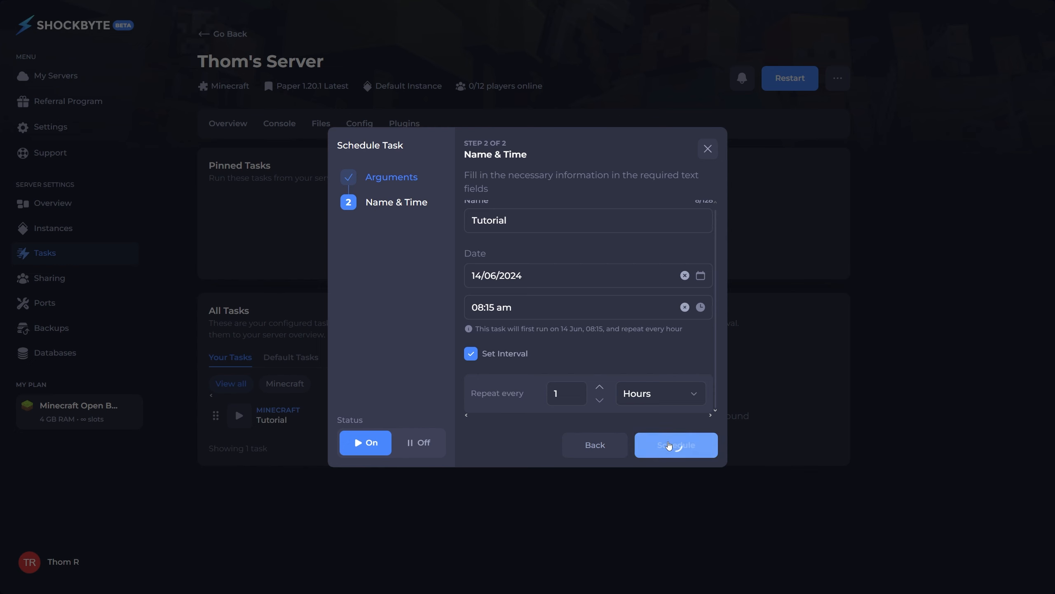
pyautogui.click(676, 444)
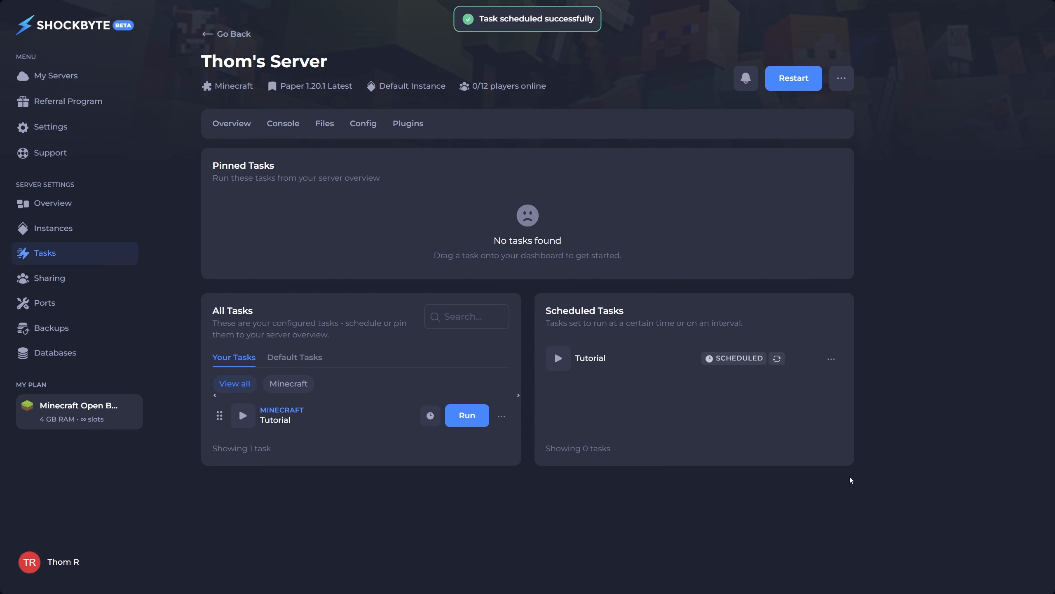